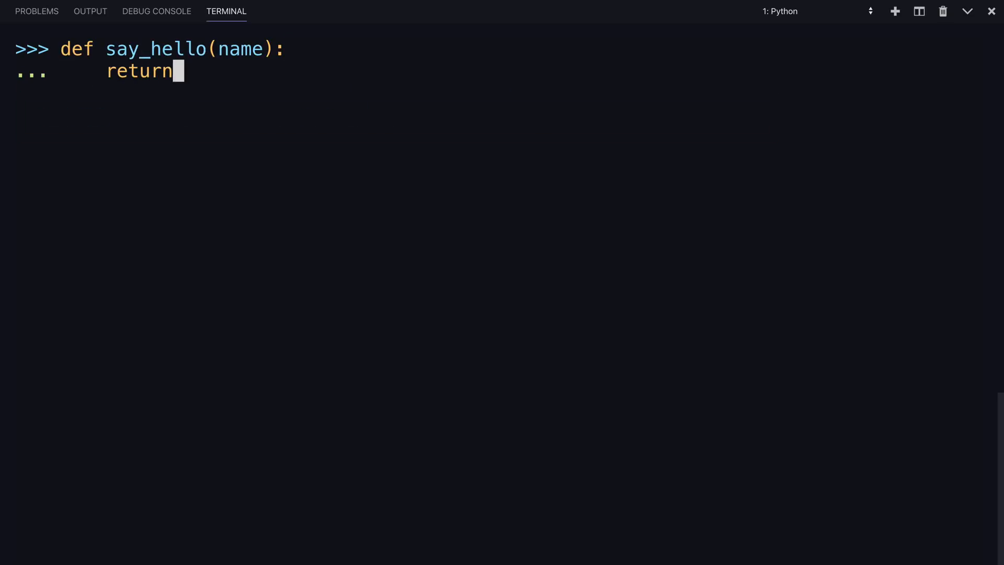
Step: Finish say_hello returning f"Hello {name}", test it with "Chris", and start be_awesome
text(f")
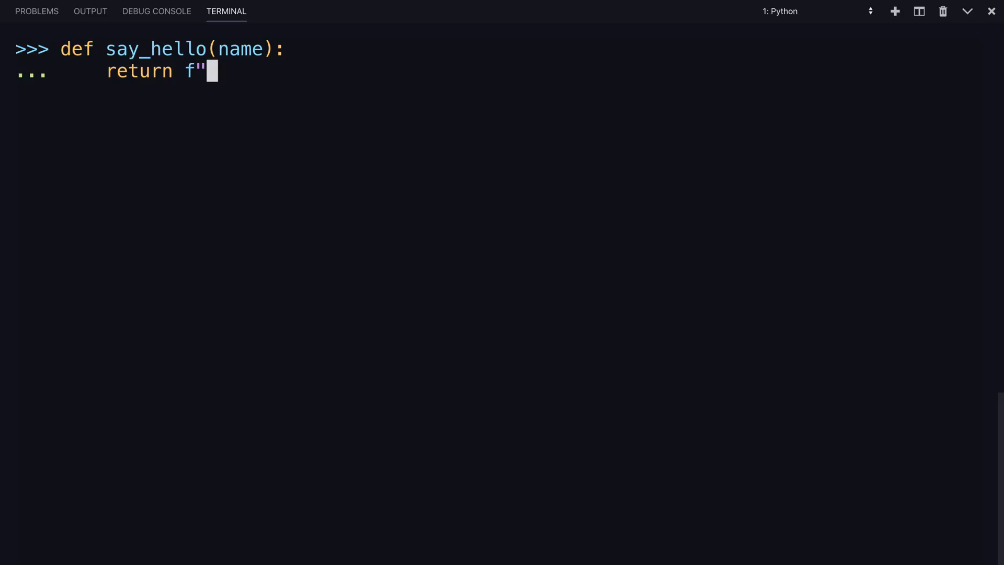
text(Hello {n)
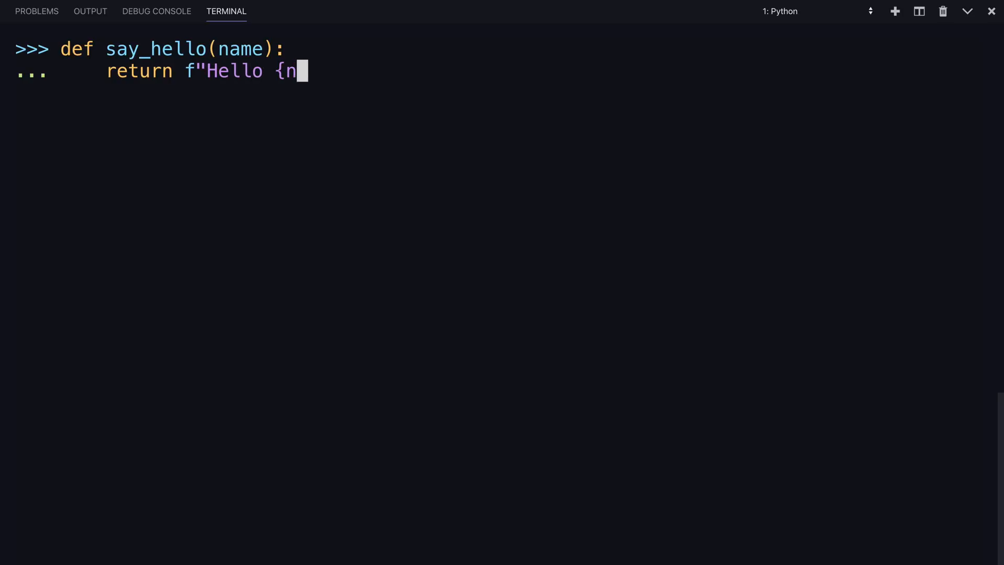
text(ame}")
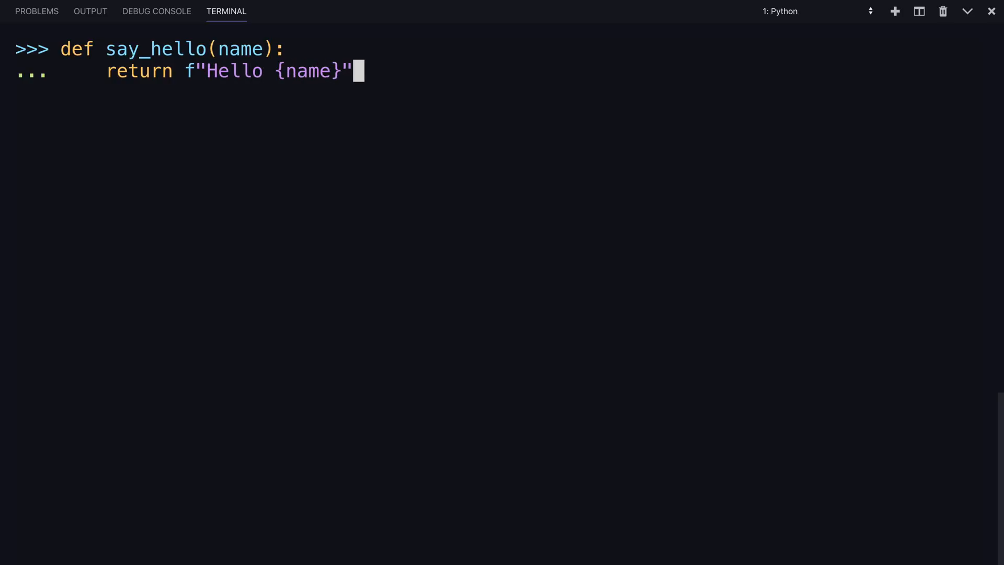
key(Return)
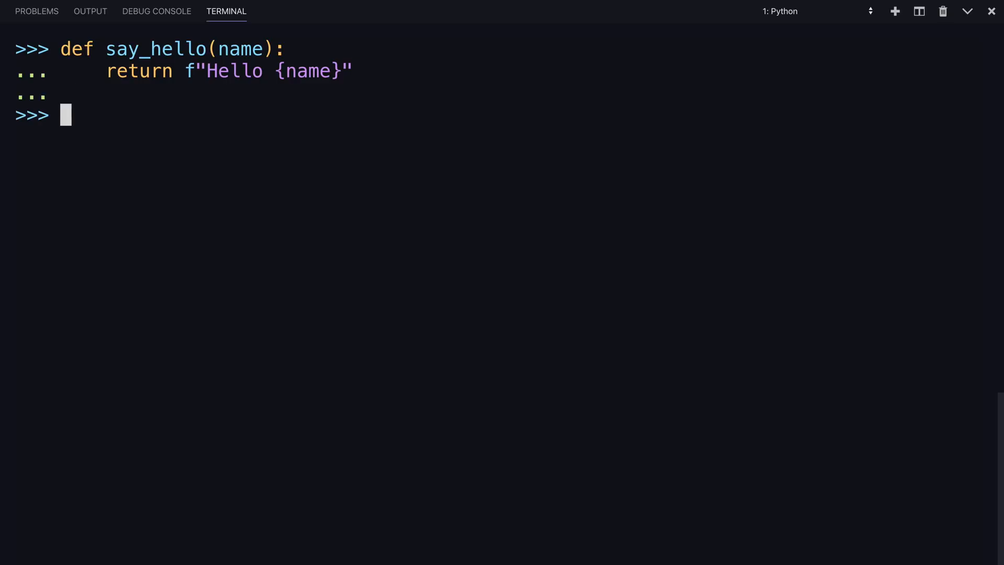
text(say_hello("Chris)
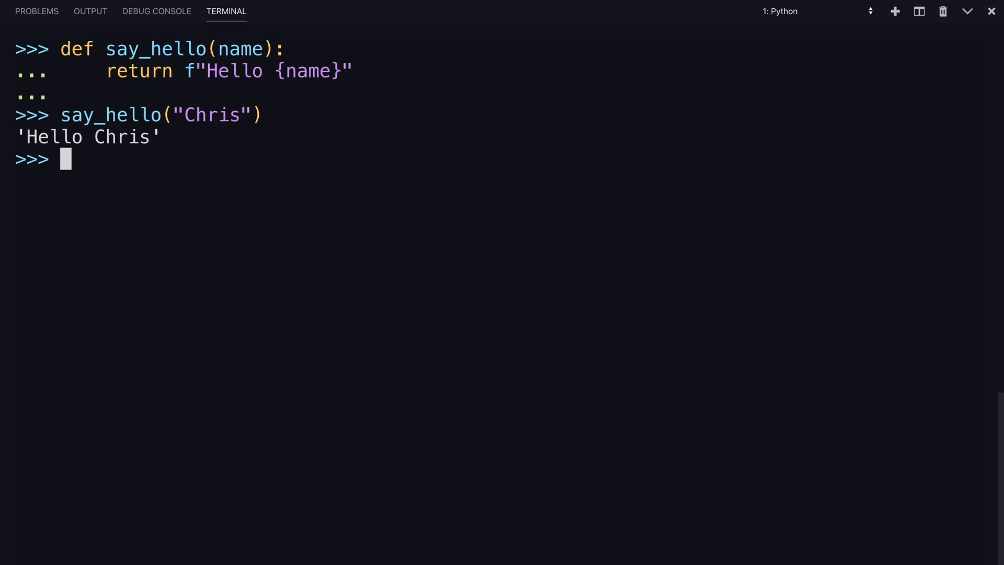
text(def be_w)
text(return f"Yo {)
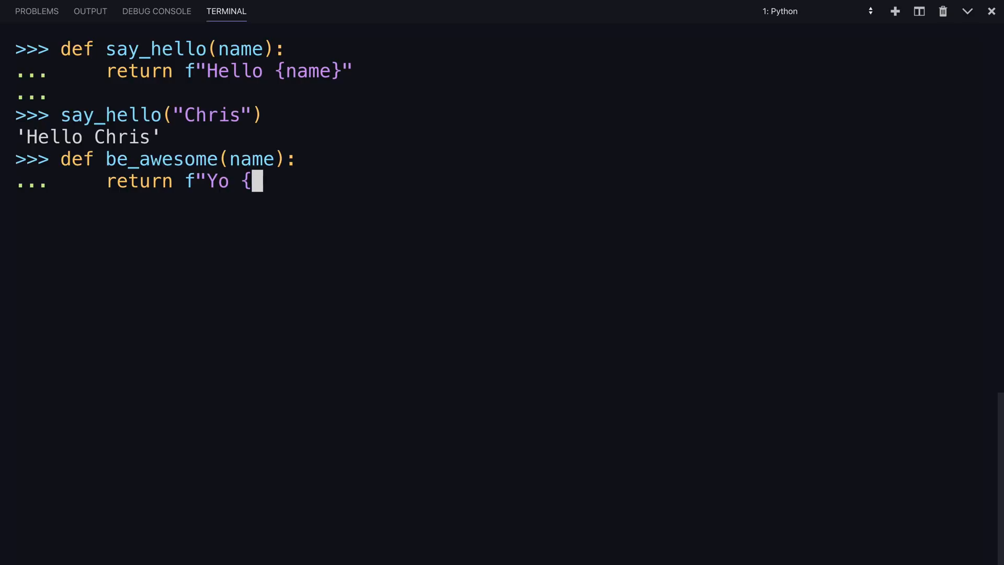
Step: Complete be_awesome's f-string "Yo {name}, together we are the awesomest!" and call it with "Gregor"
text(name}, together we are the)
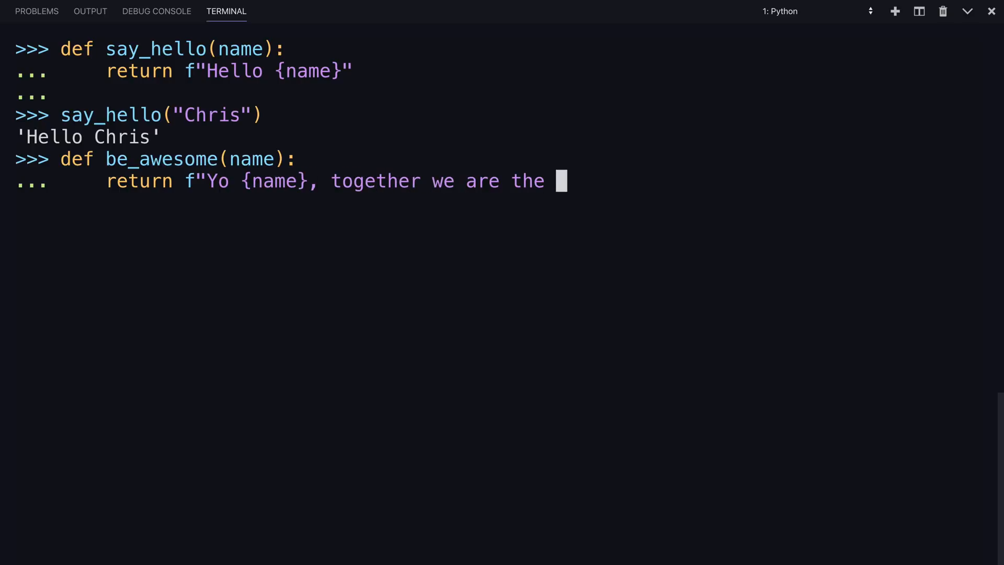
text(awesomest!")
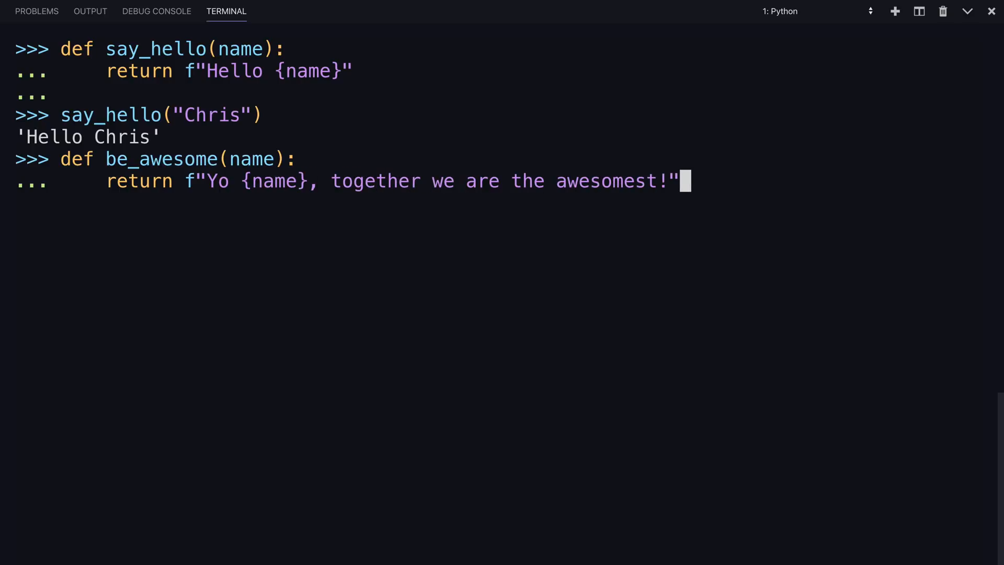
text(be_awesome()
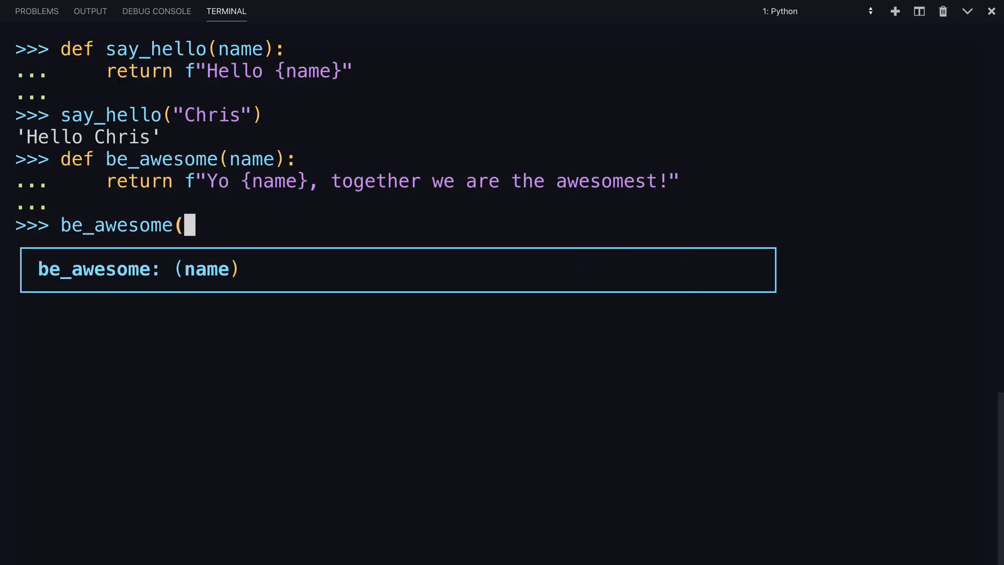
text("Gregor"))
text(say_hello)
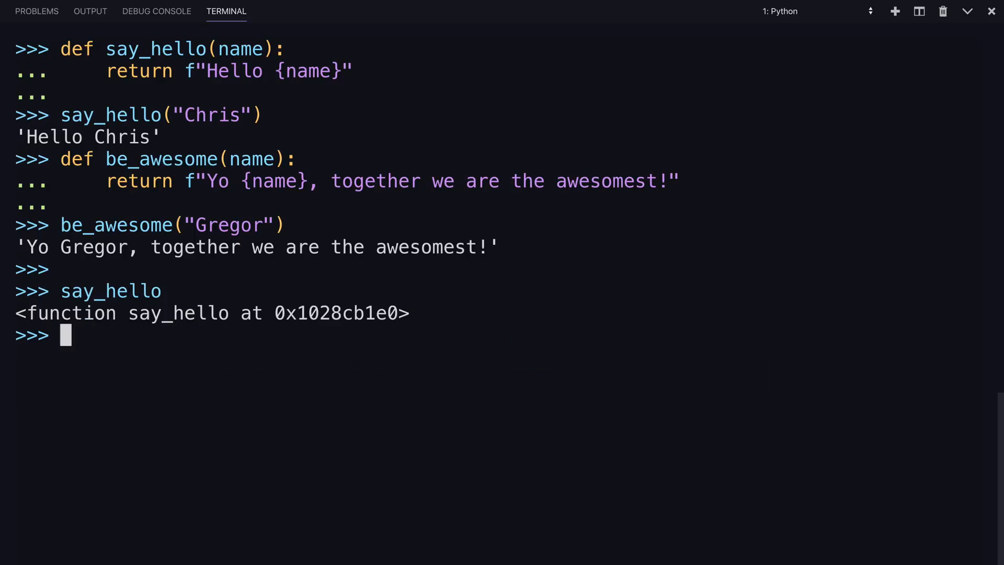
Step: Evaluate be_awesome without parentheses to show its function object, then begin my_list
text(be_awesome()
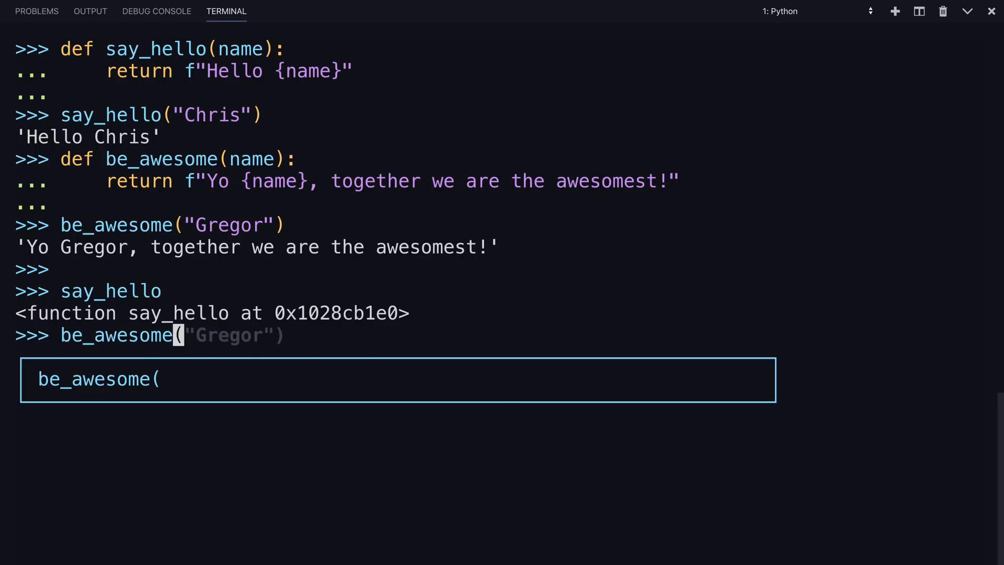
key(Return)
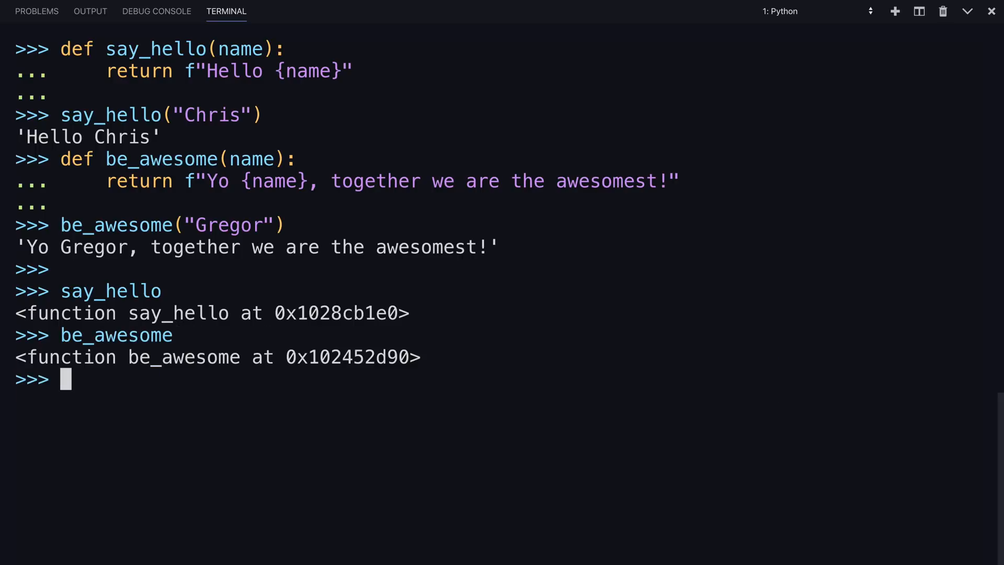
text(my_list = [)
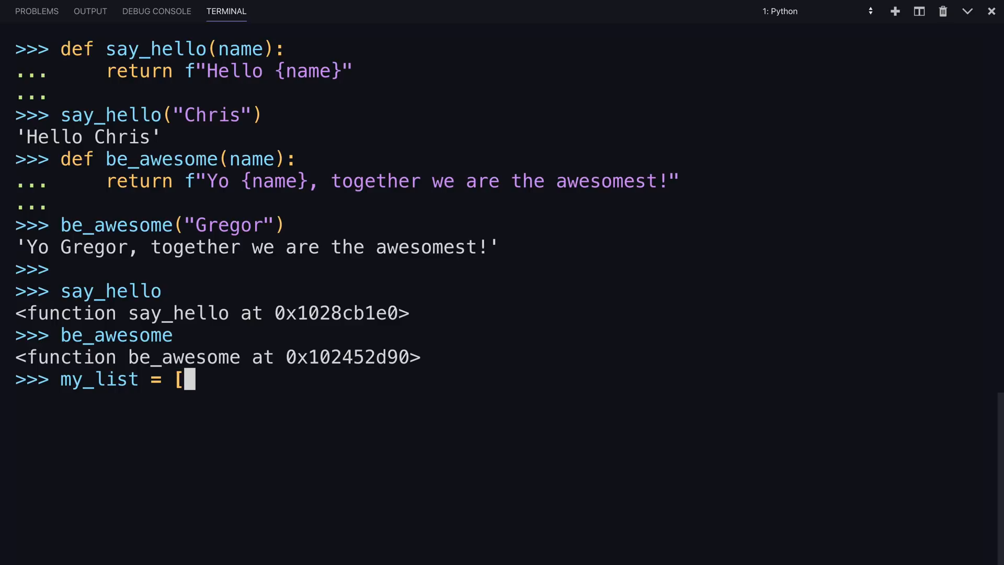
Step: Build my_list = [say_hello, be_awesome] and inspect my_list[0]
text(say_hello,)
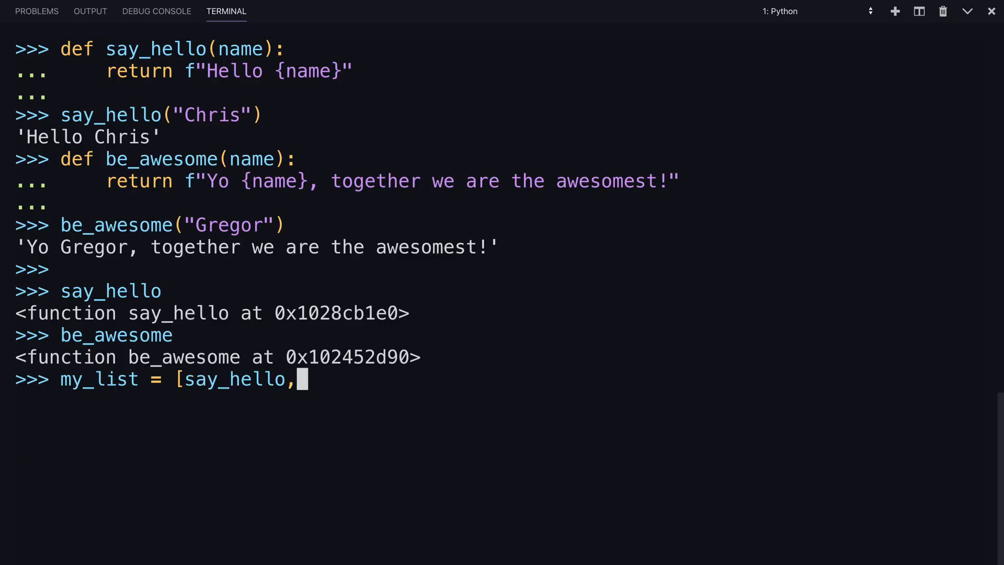
text(be_awesome()
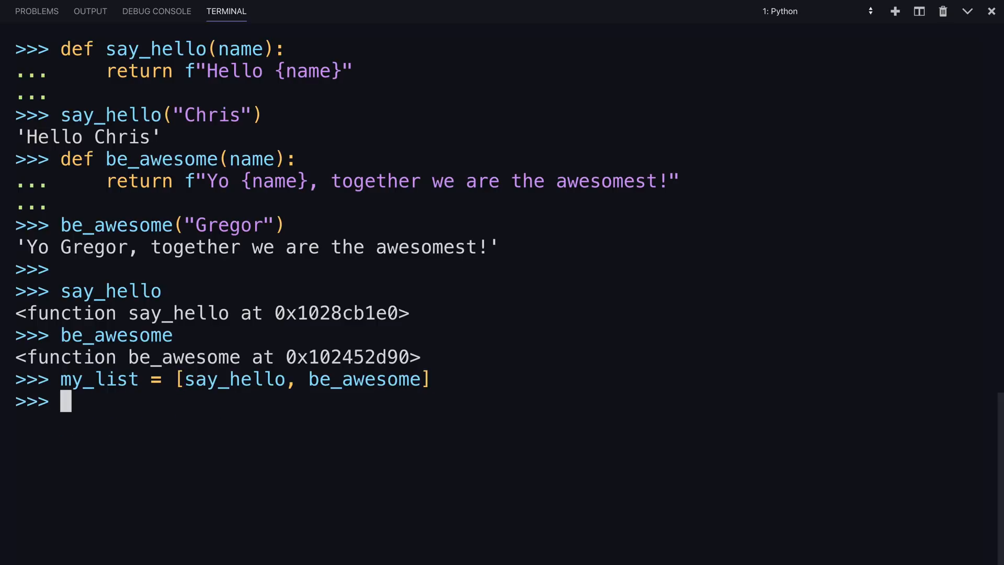
text(my_list[0)
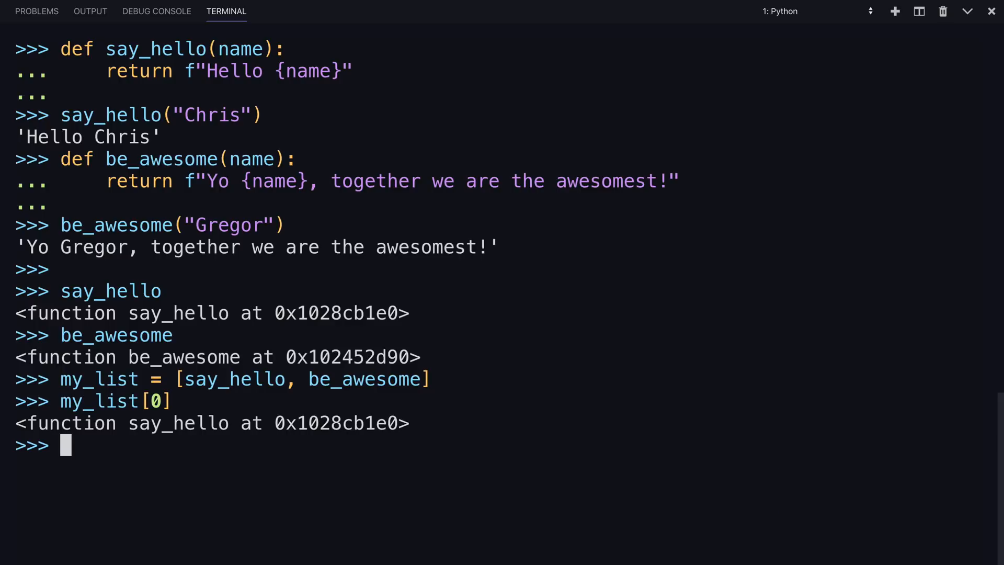
Step: Call my_list[1]('Thomas') to get the awesomest greeting for Thomas
text(my_list[0])
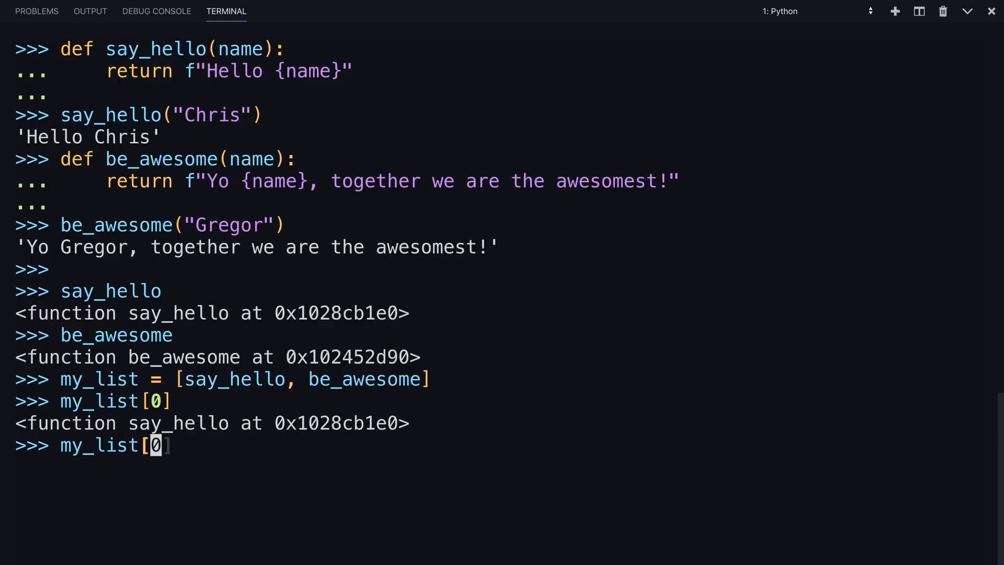
text(1)
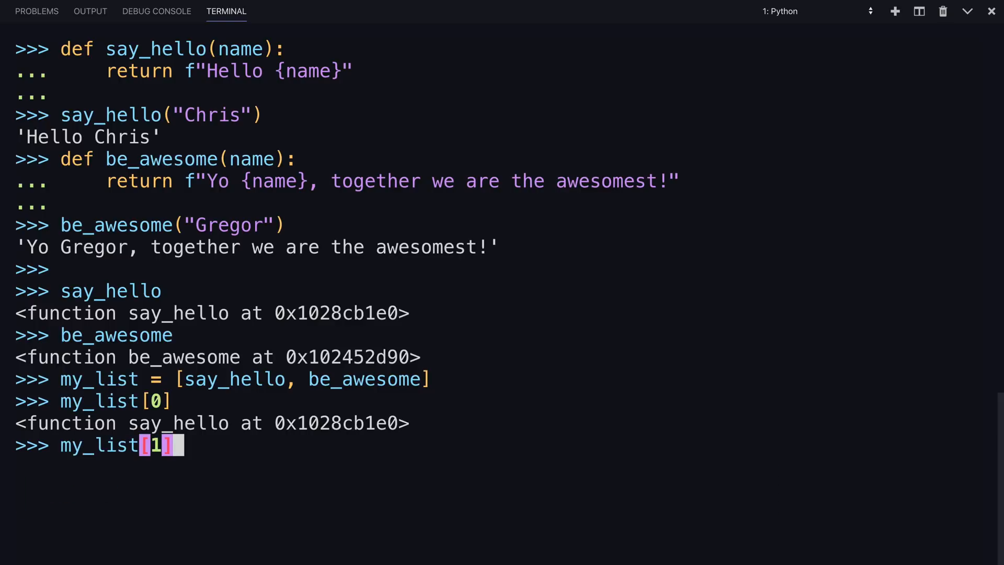
text(()
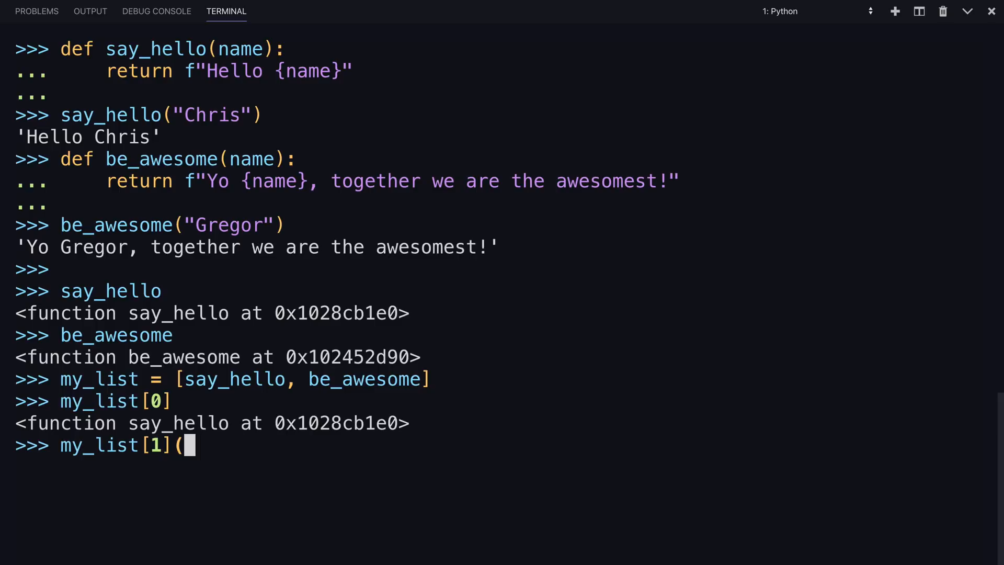
text('Thomas'))
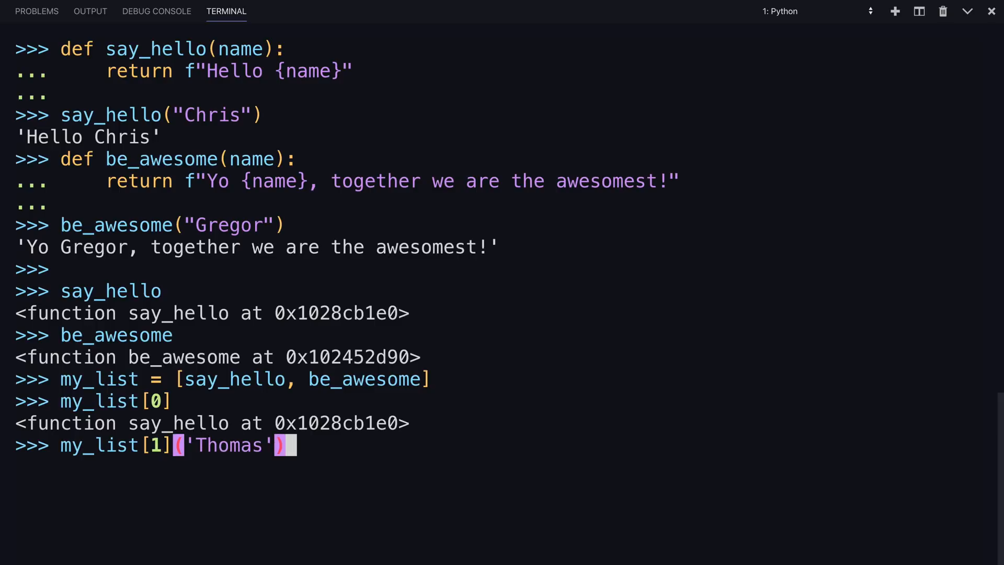
key(Return)
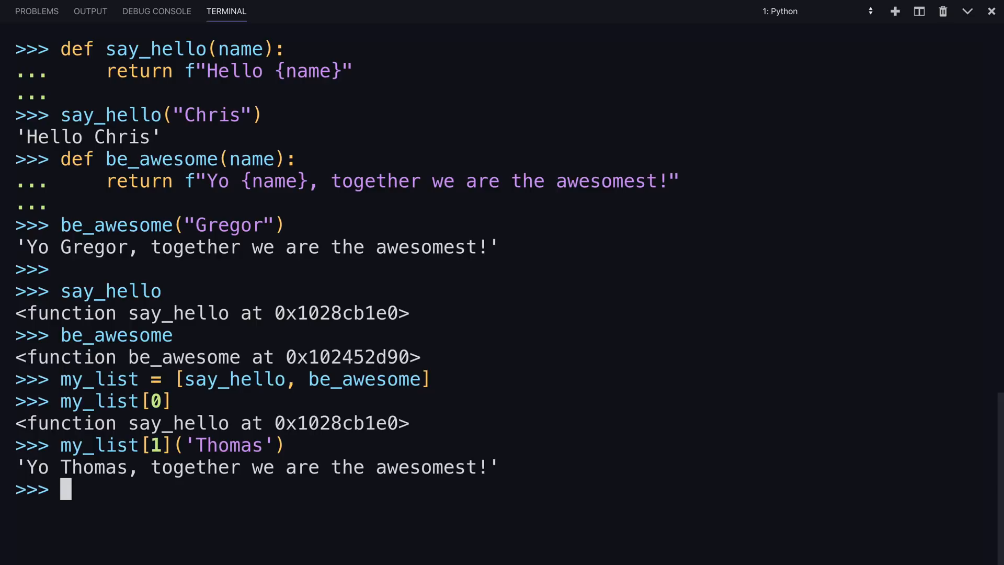
text(def greet_bob)
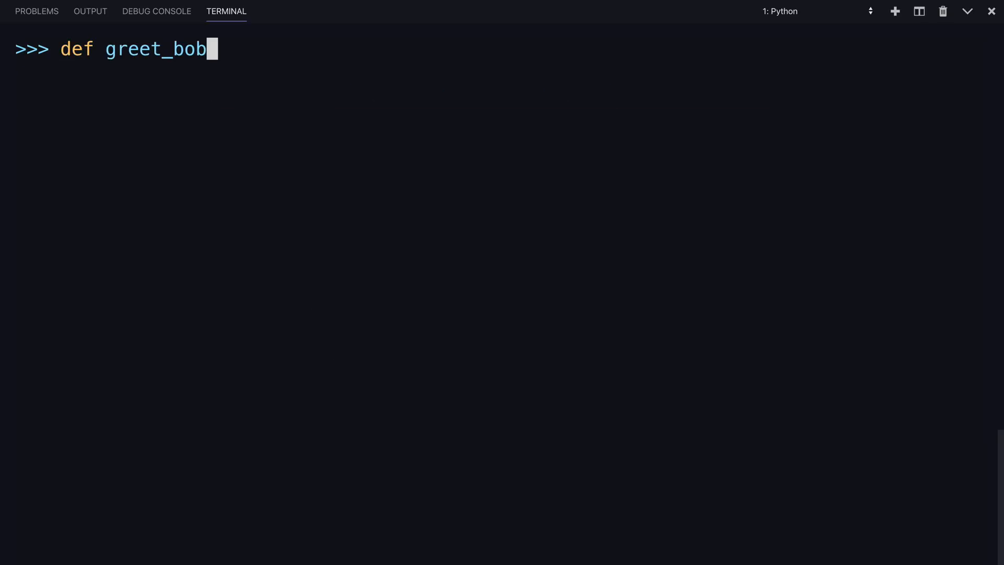
Step: Define greet_bob(greeter_func) returning greeter_func("Bob")
text(()
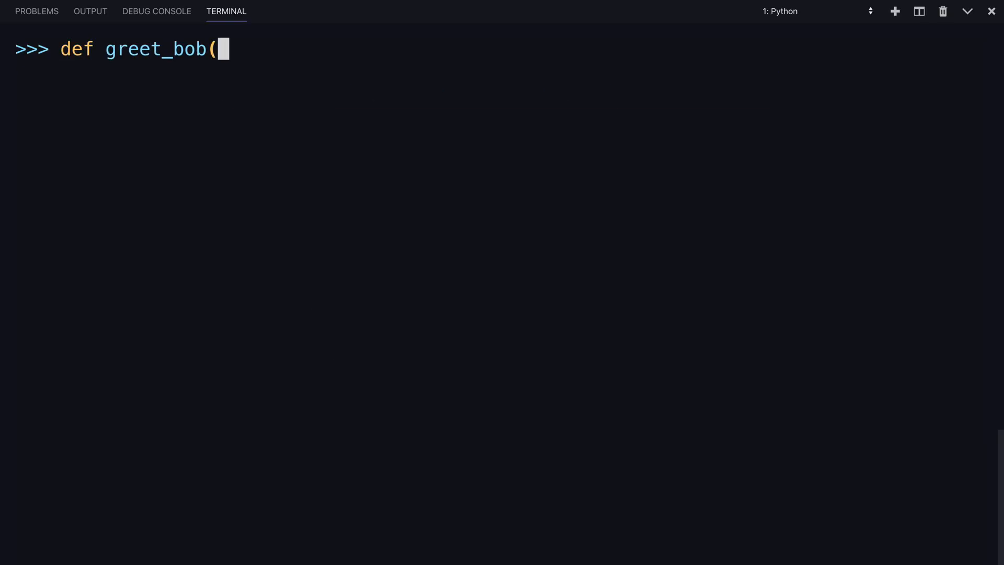
text(greeter_func)
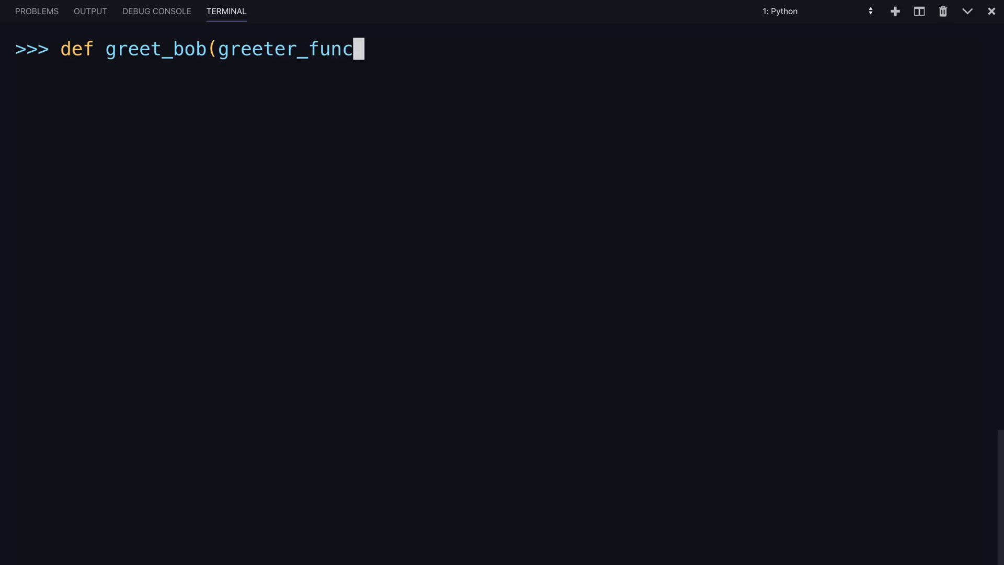
text():)
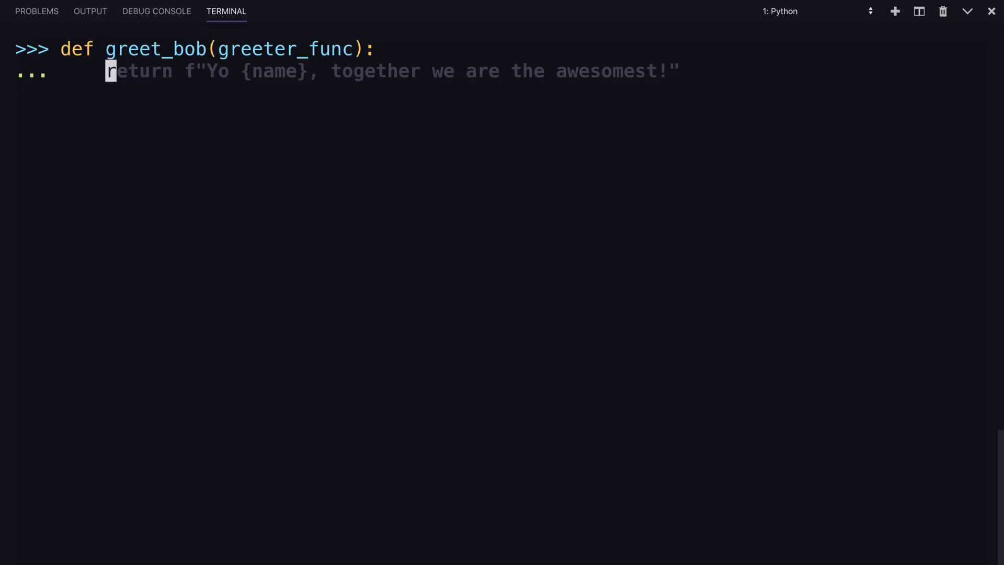
text(return greeter_func()
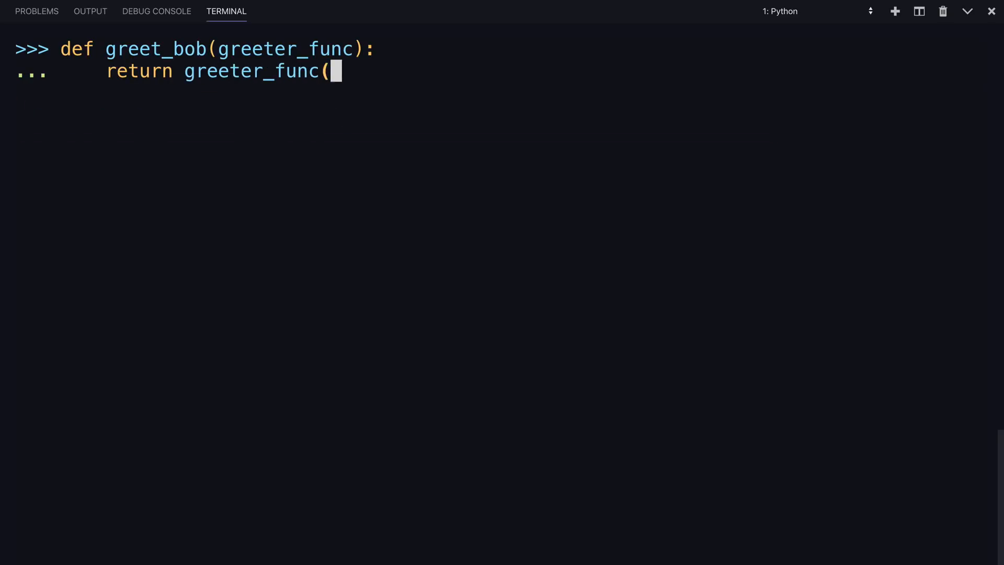
text("B)
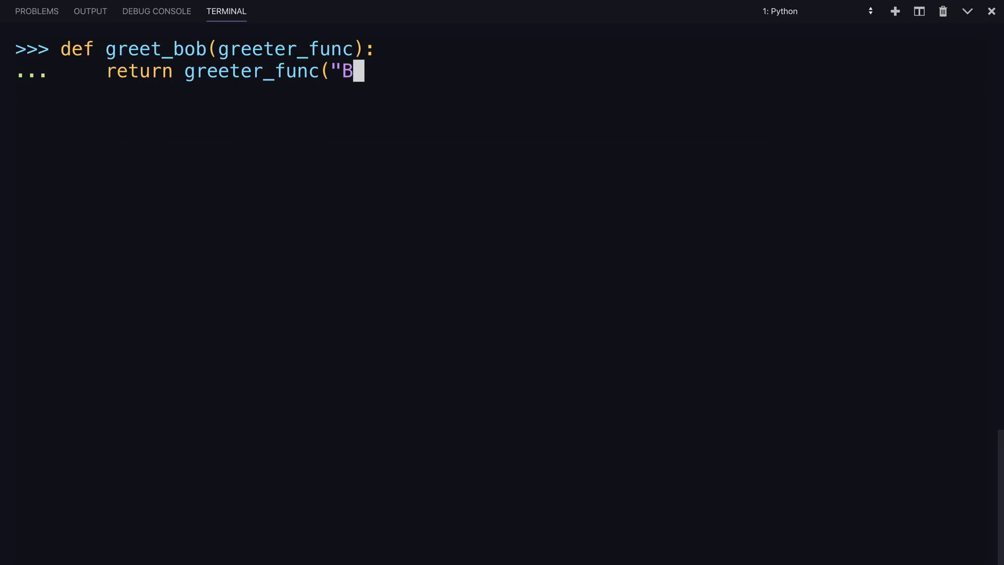
text(ob)
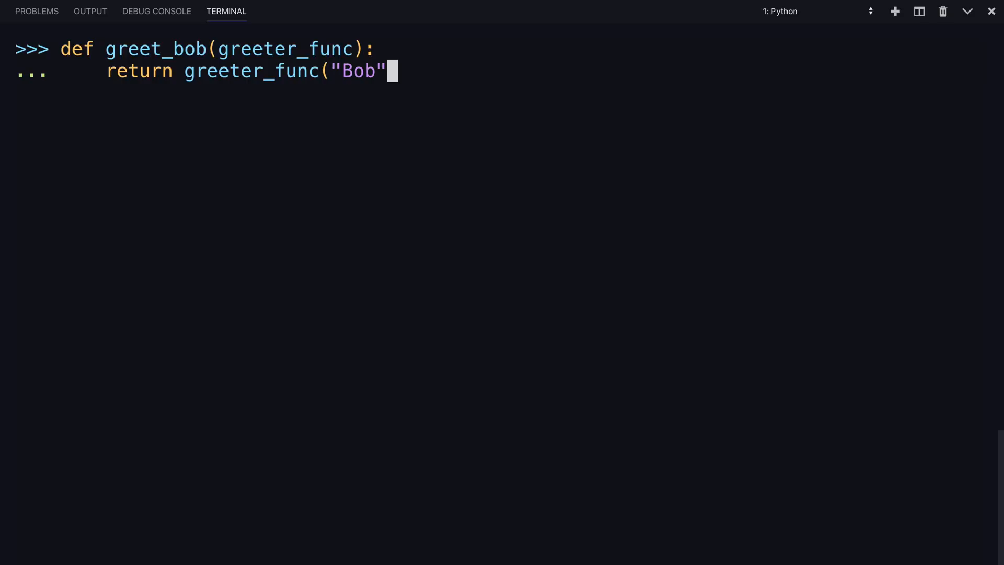
text())
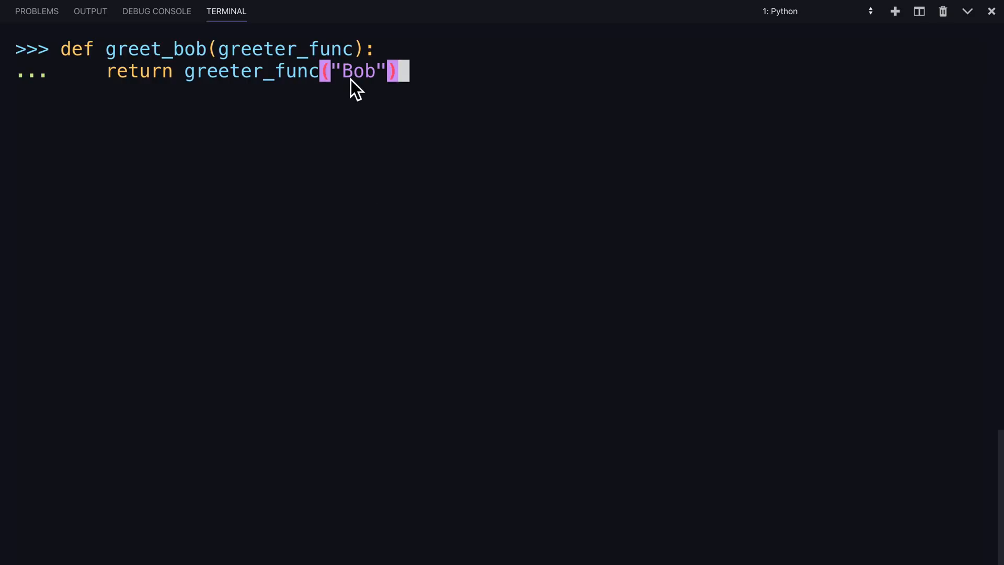
mouse_move(330, 80)
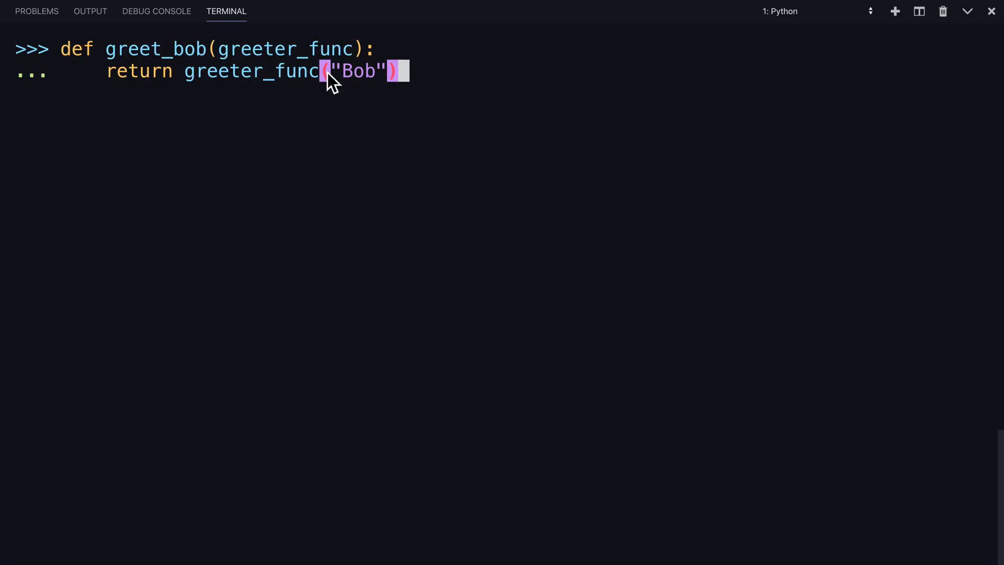
key(Return)
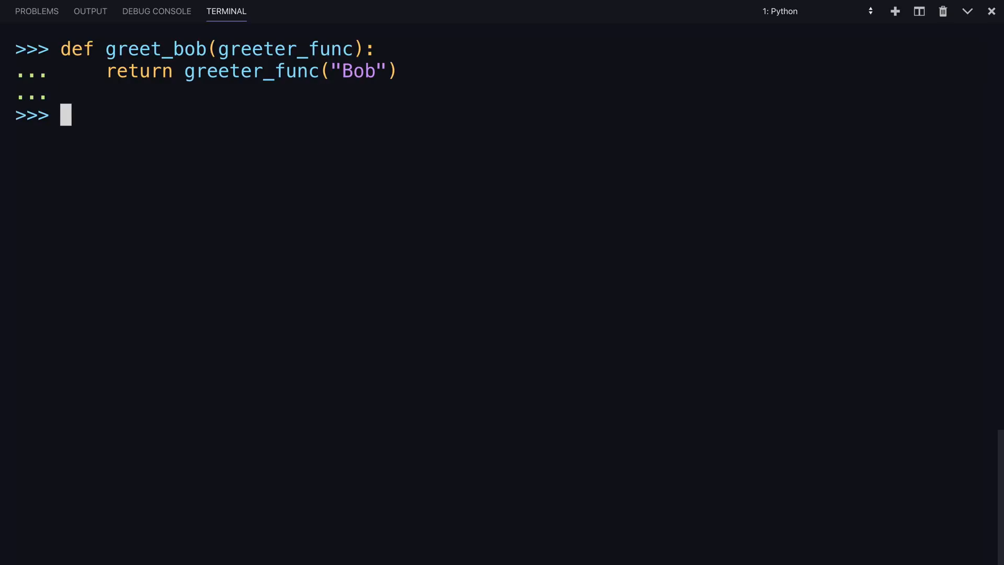
Step: Inspect the greet_bob function object, then call greet_bob(say_hello) to get 'Hello Bob'
text(gre)
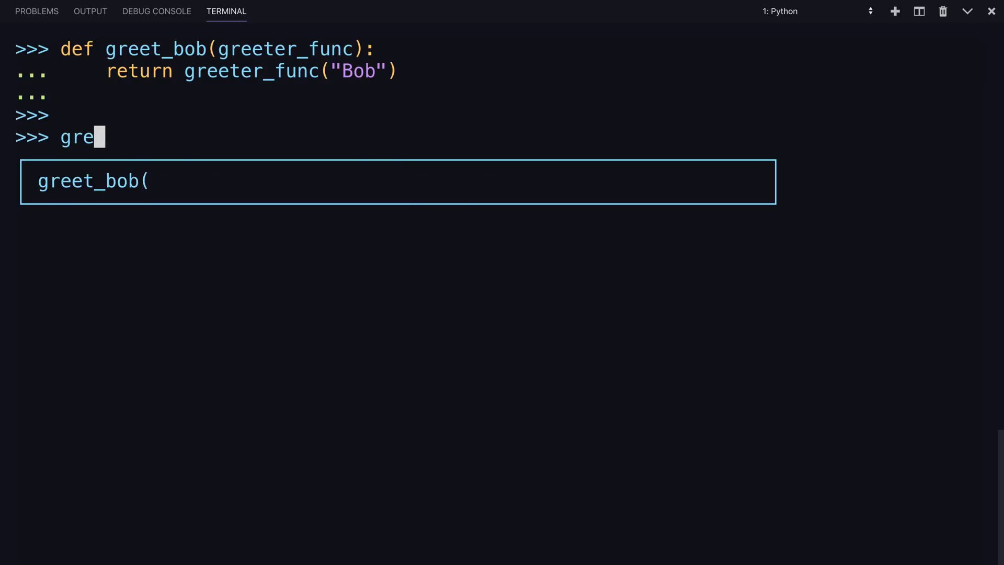
key(Return)
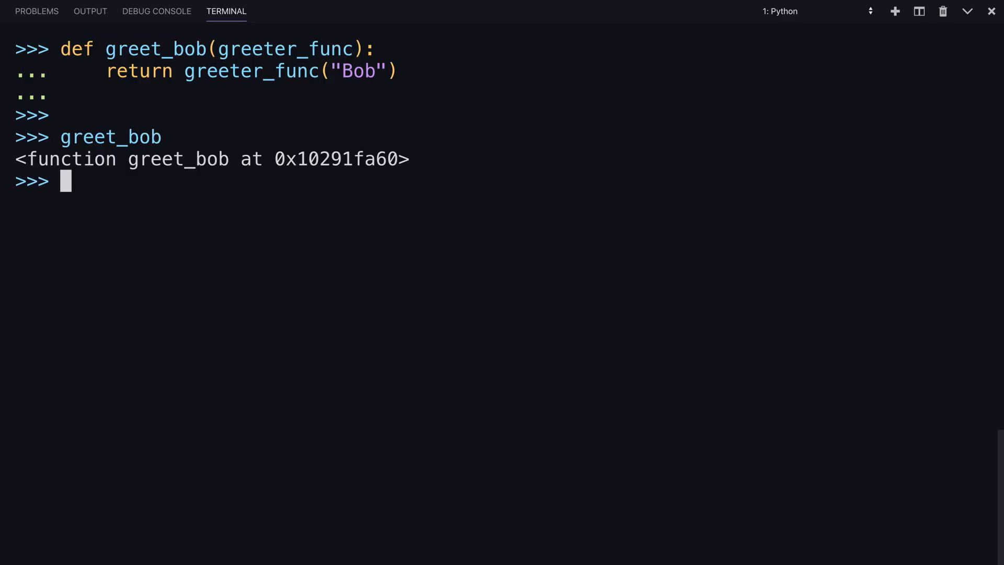
text(greet_bob()
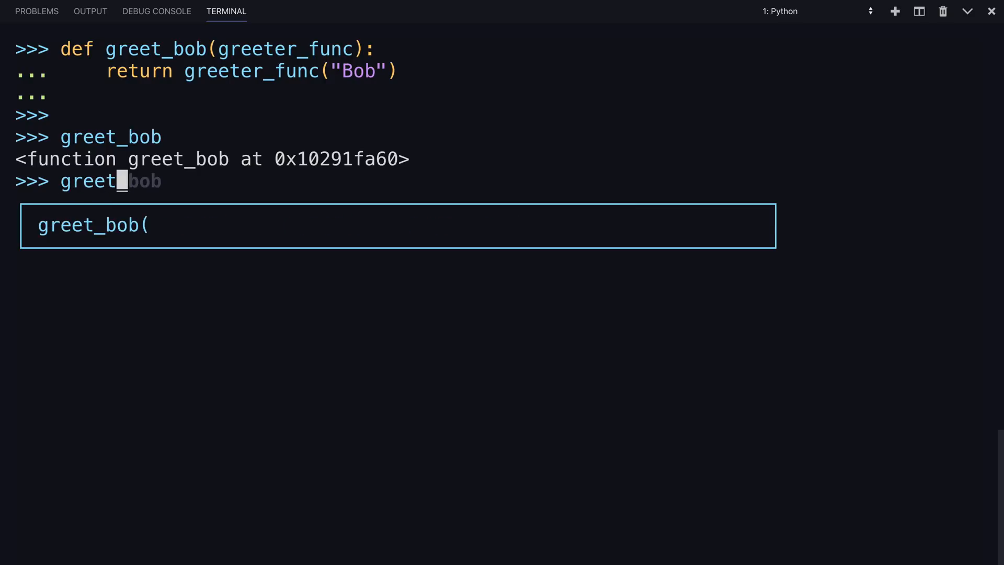
text(()
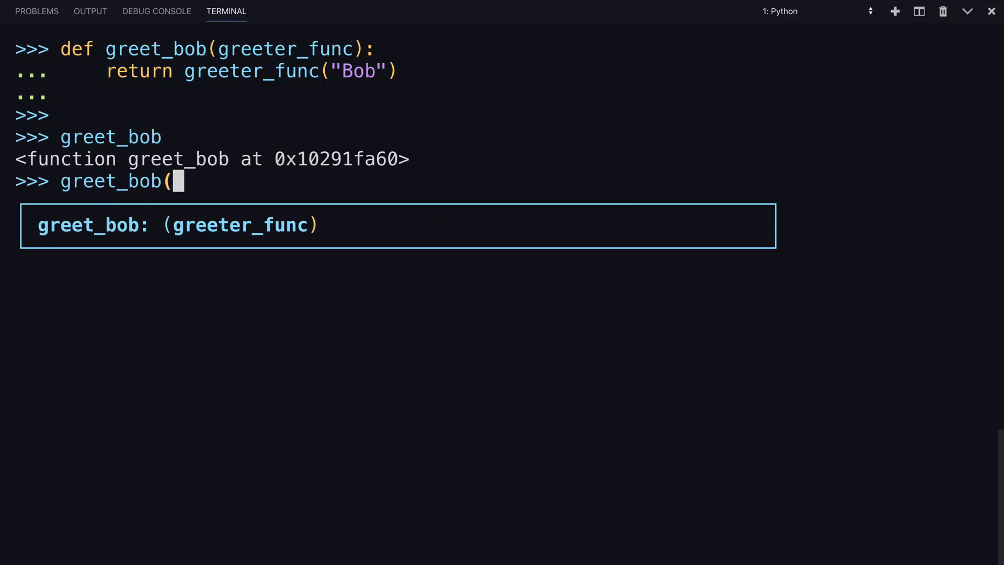
text(say_hello)
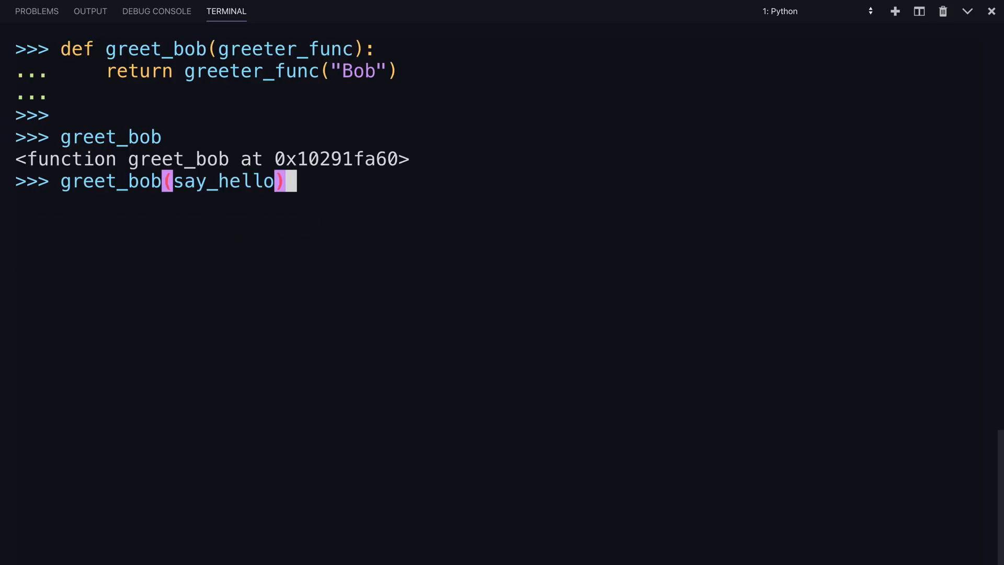
mouse_move(362, 120)
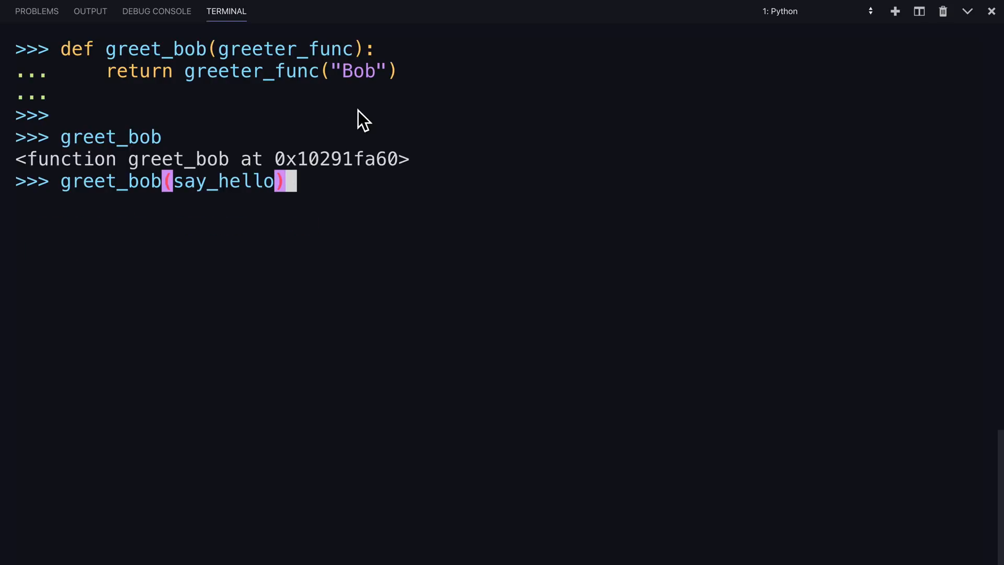
mouse_move(311, 192)
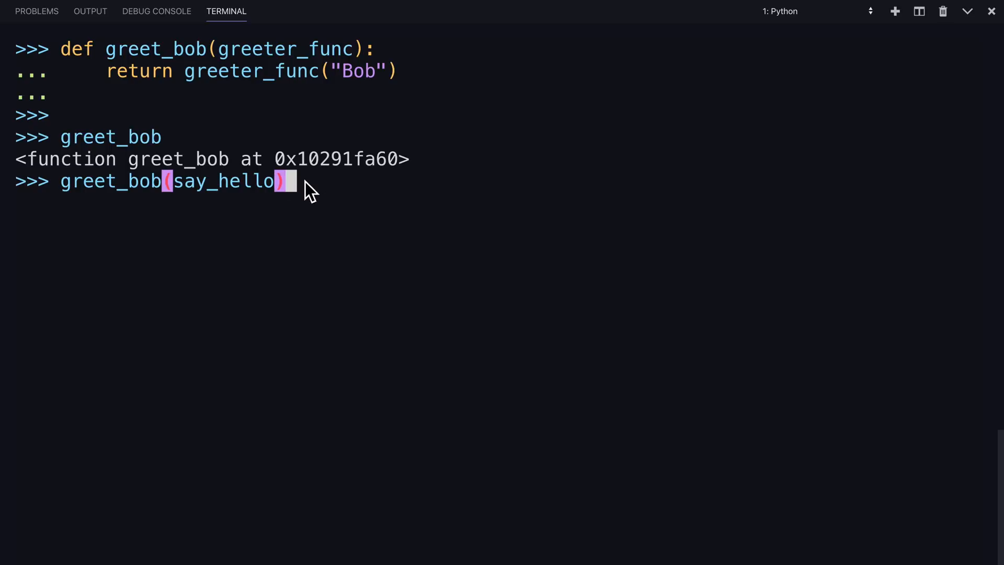
key(Return)
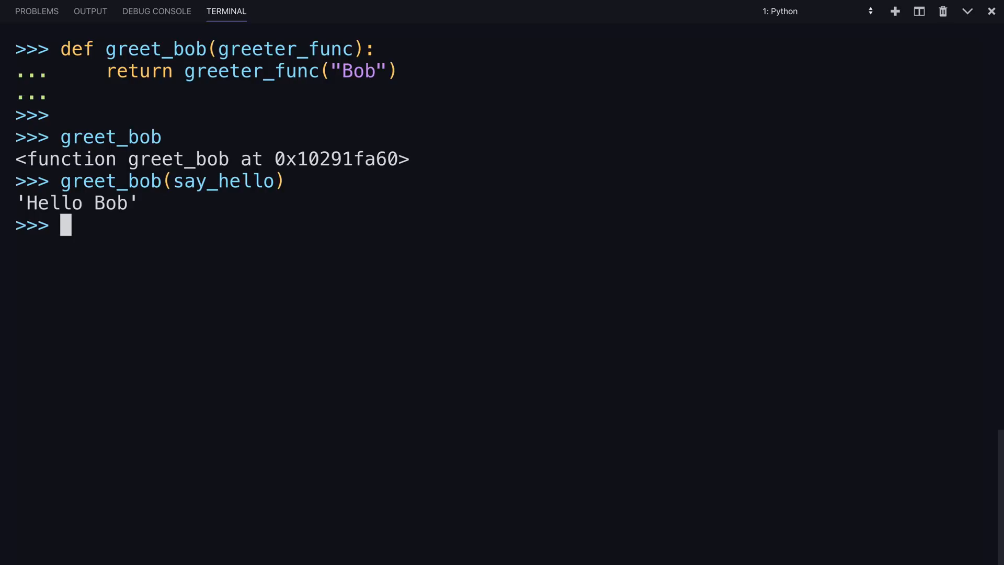
mouse_move(229, 209)
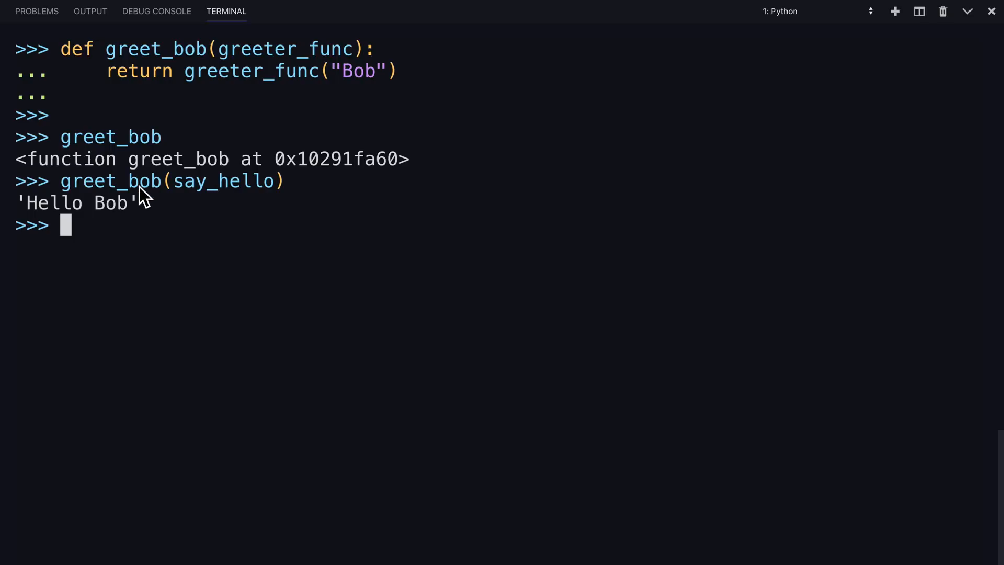
mouse_move(140, 242)
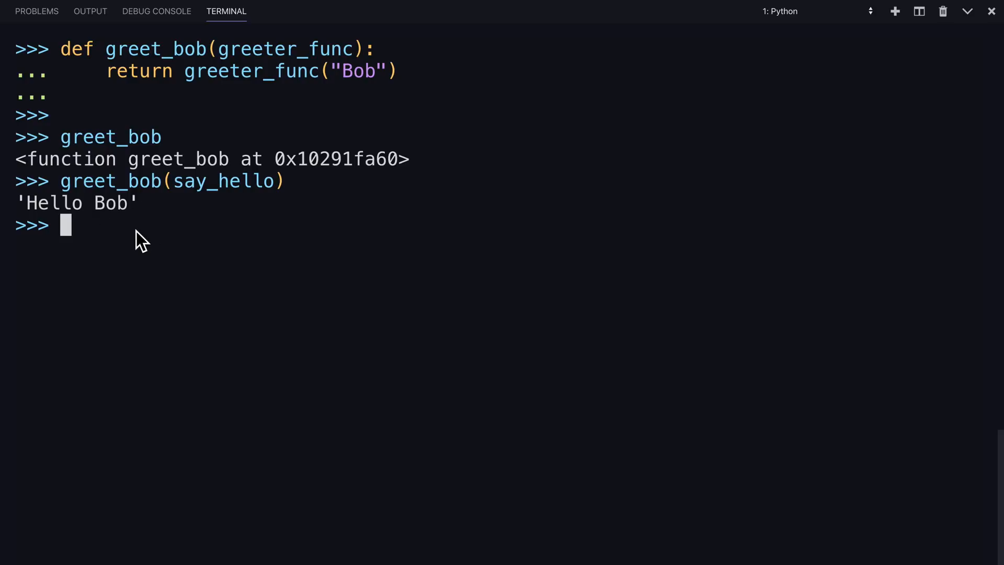
Step: Run greet_bob(be_awesome) via autocomplete, getting 'Yo Bob, together we are the awesomest!'
text(greet_bob(gre)
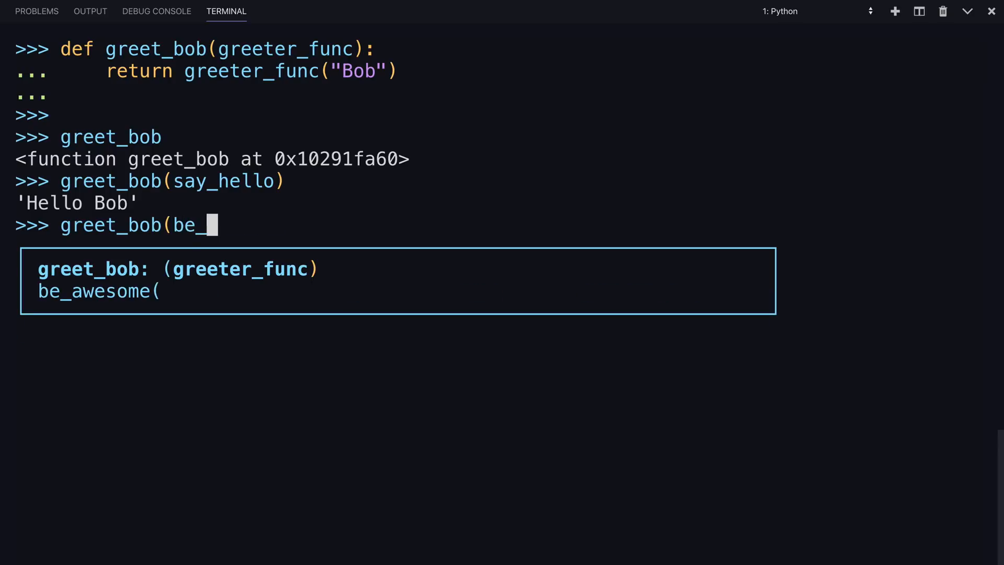
key(Return)
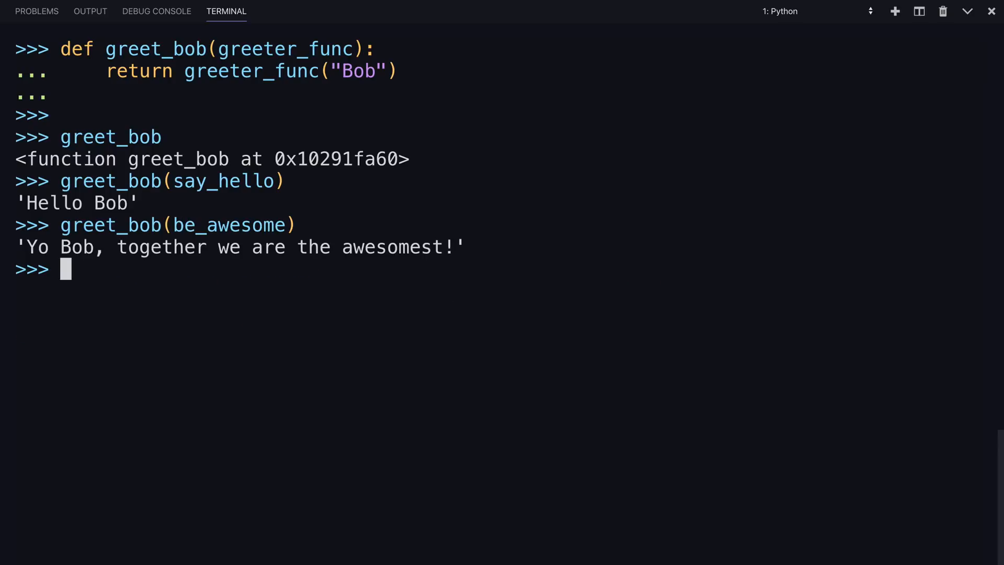
key(Return)
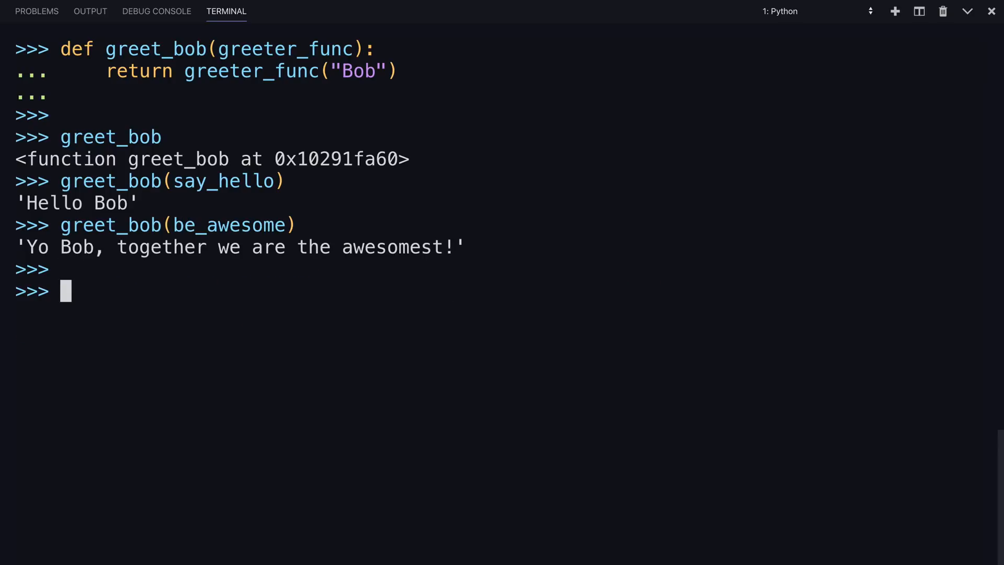
scroll(down, 3)
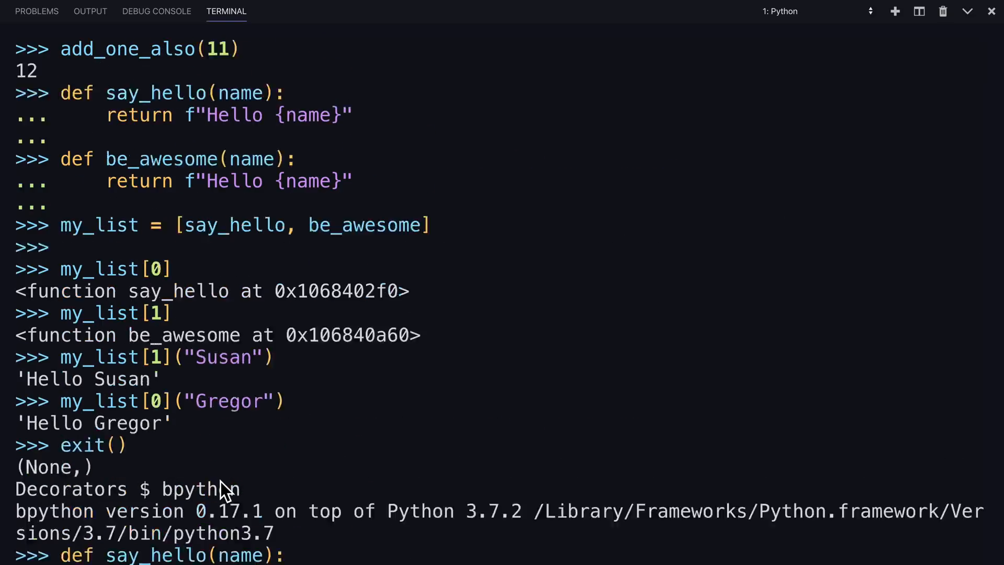
scroll(up, 3)
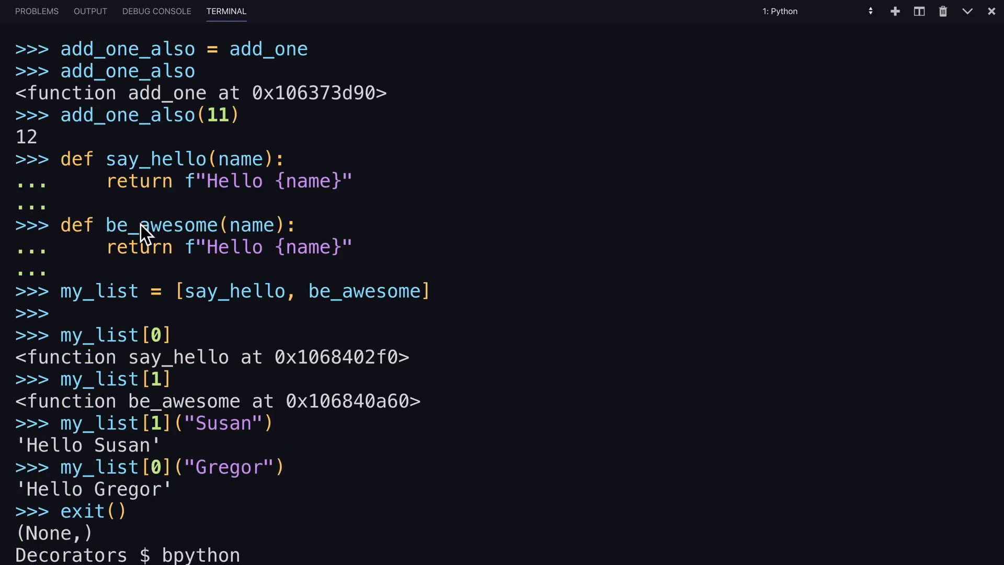
mouse_move(140, 174)
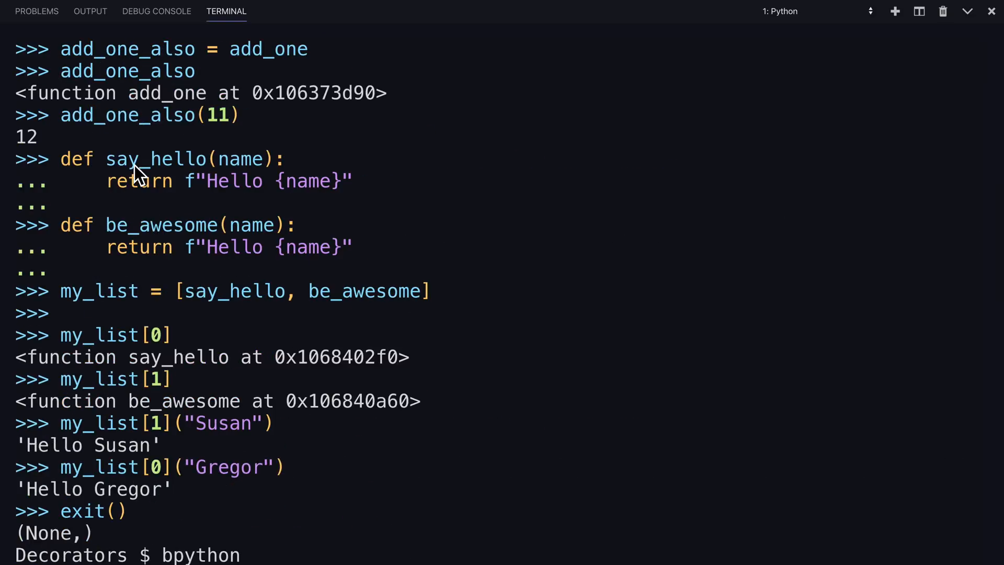
mouse_move(185, 288)
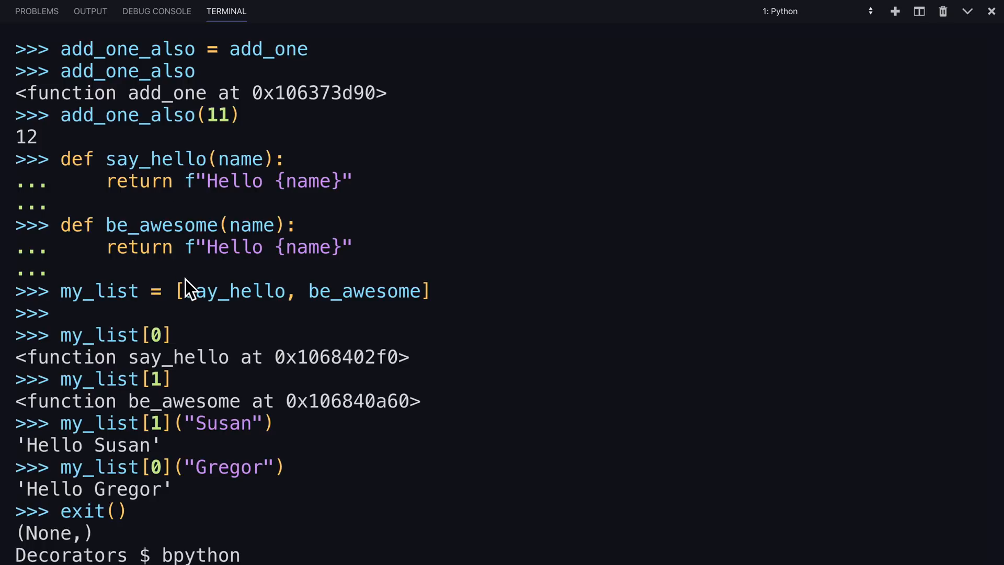
scroll(down, 3)
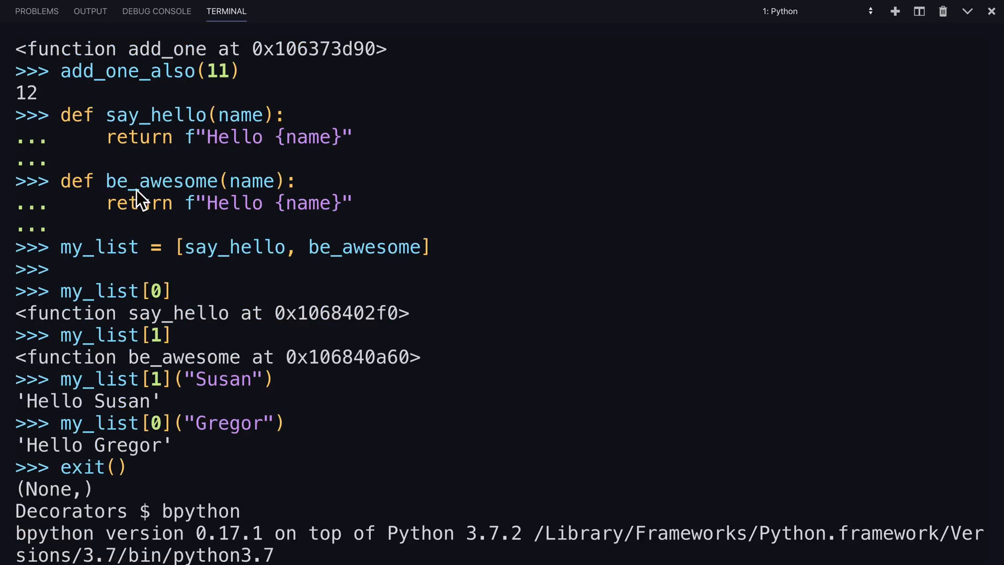
scroll(down, 3)
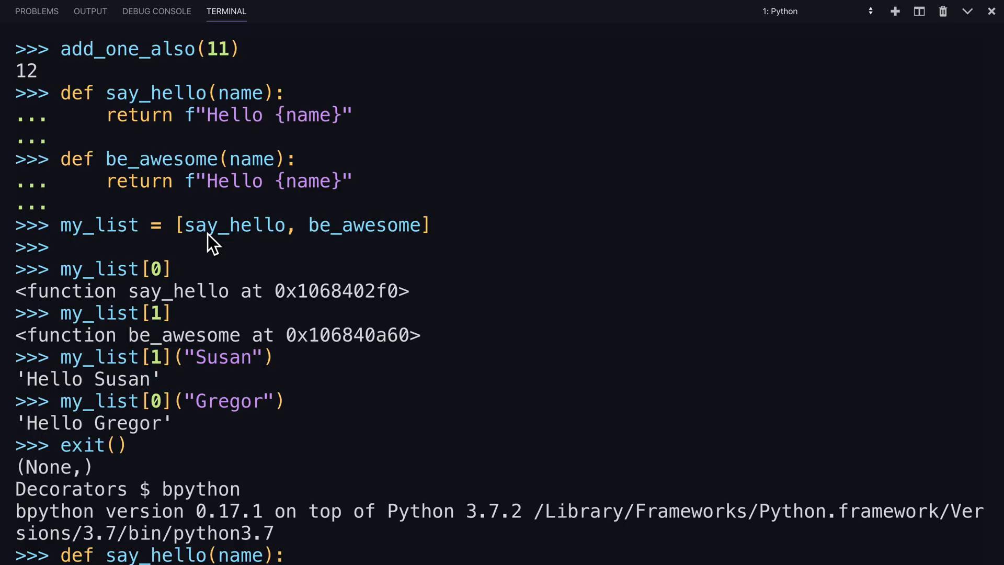
scroll(down, 3)
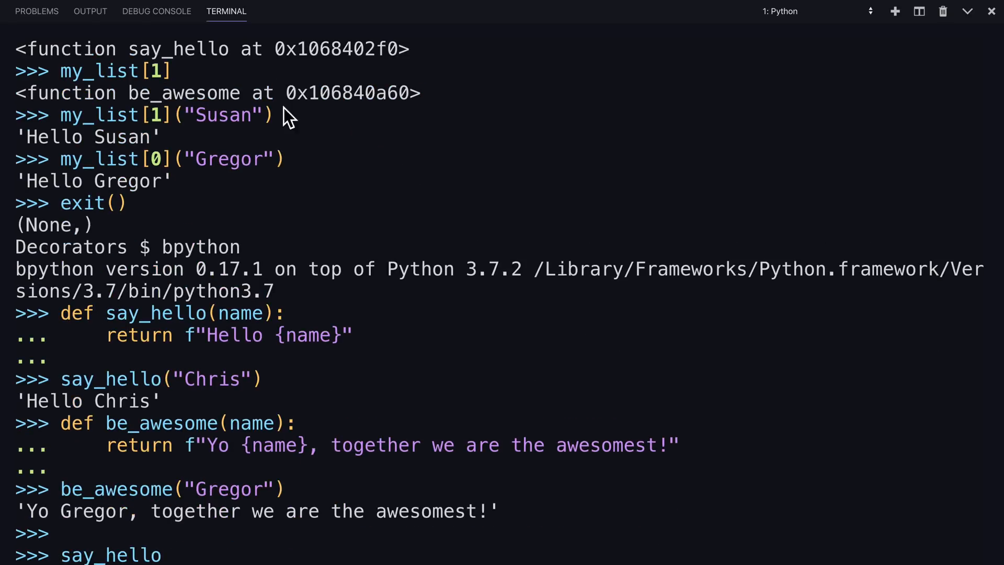
scroll(down, 3)
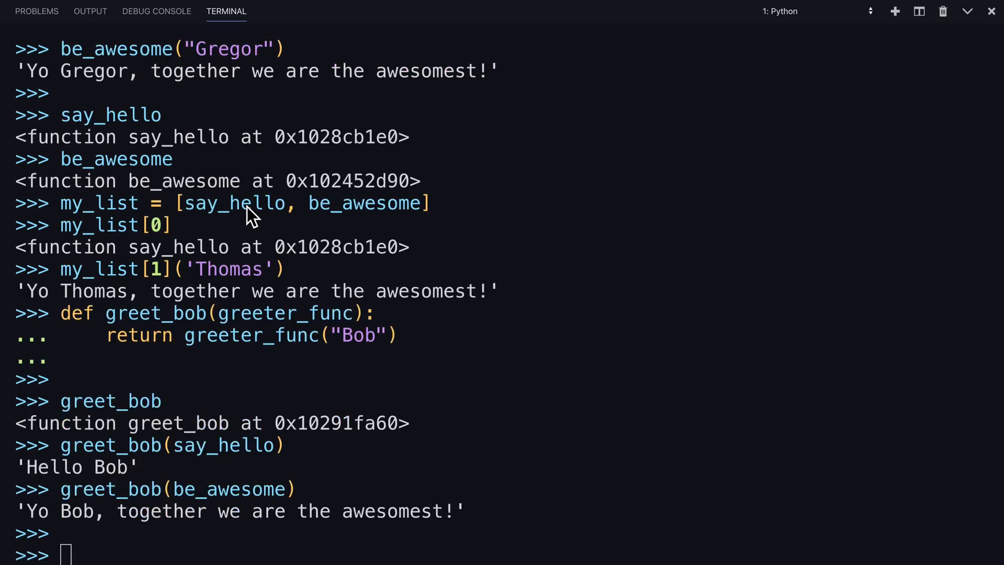
scroll(down, 3)
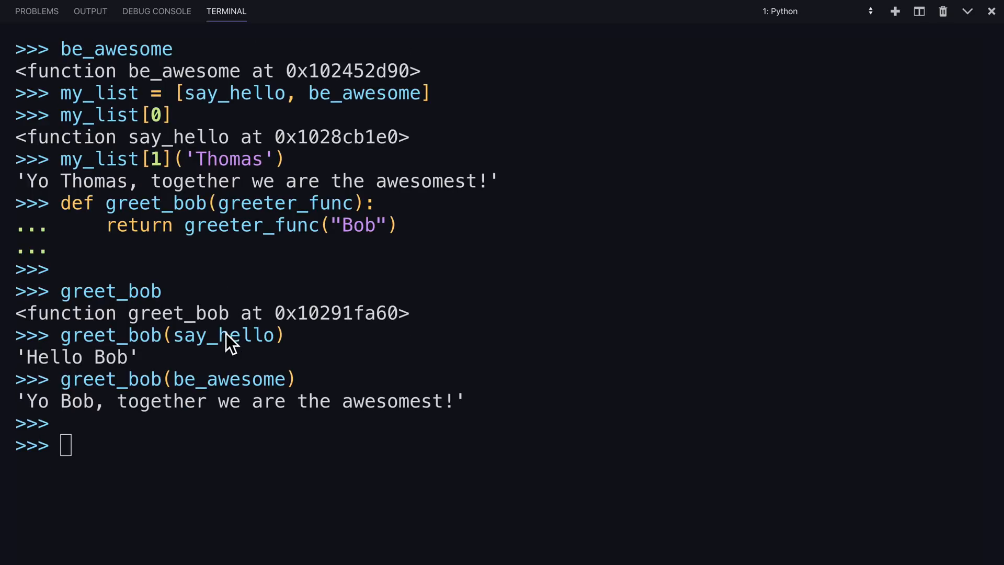
mouse_move(225, 352)
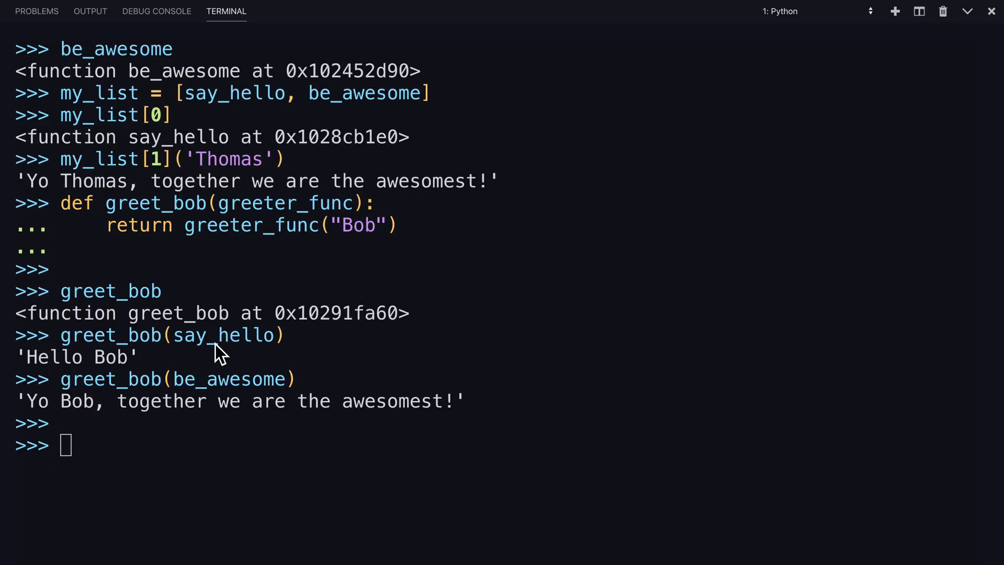
mouse_move(362, 234)
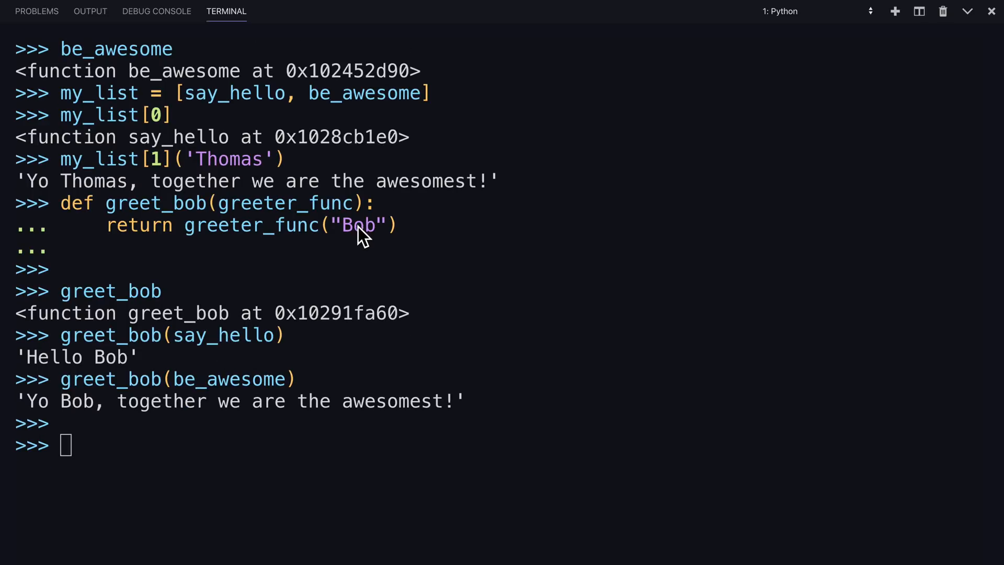
scroll(down, 3)
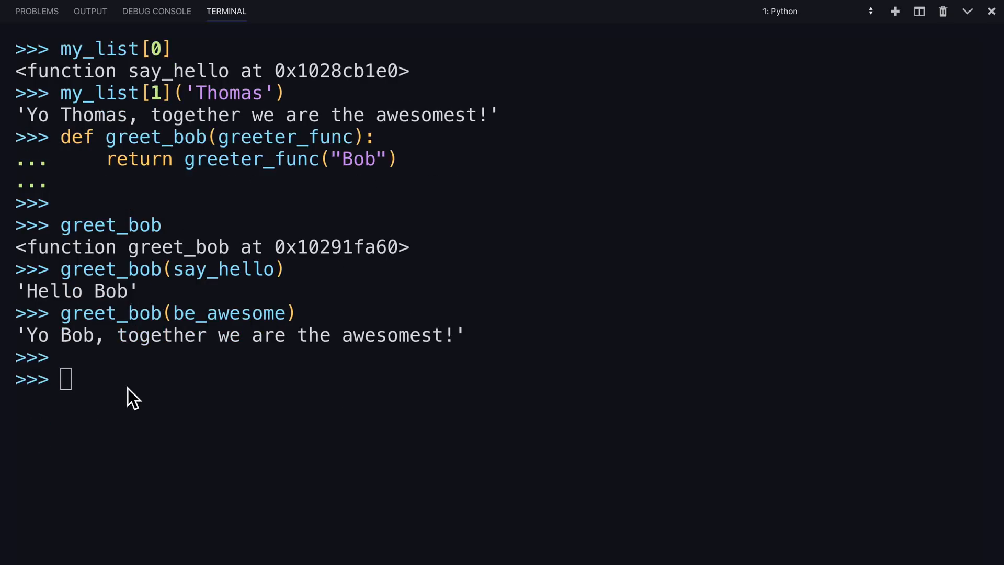
mouse_move(141, 393)
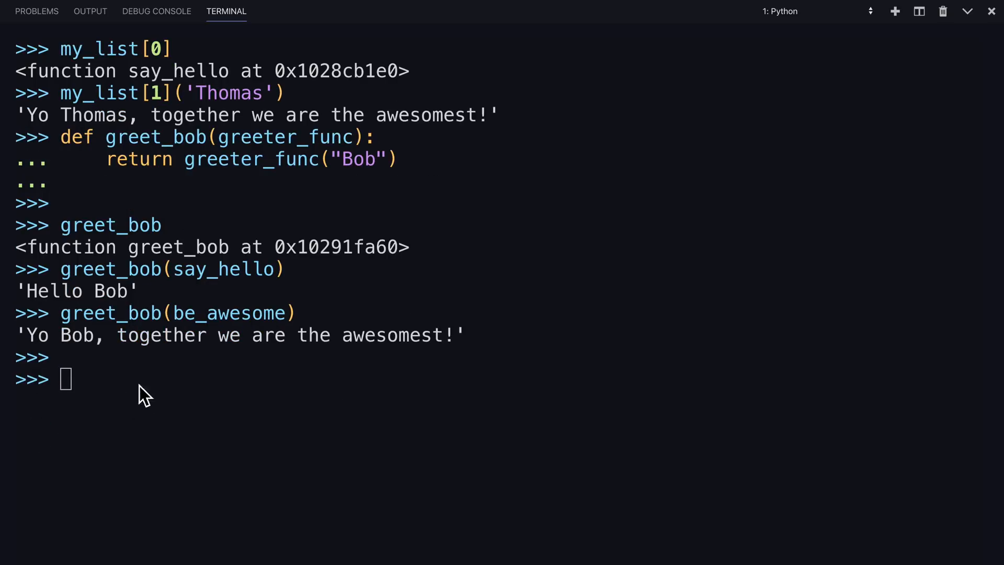
mouse_move(128, 396)
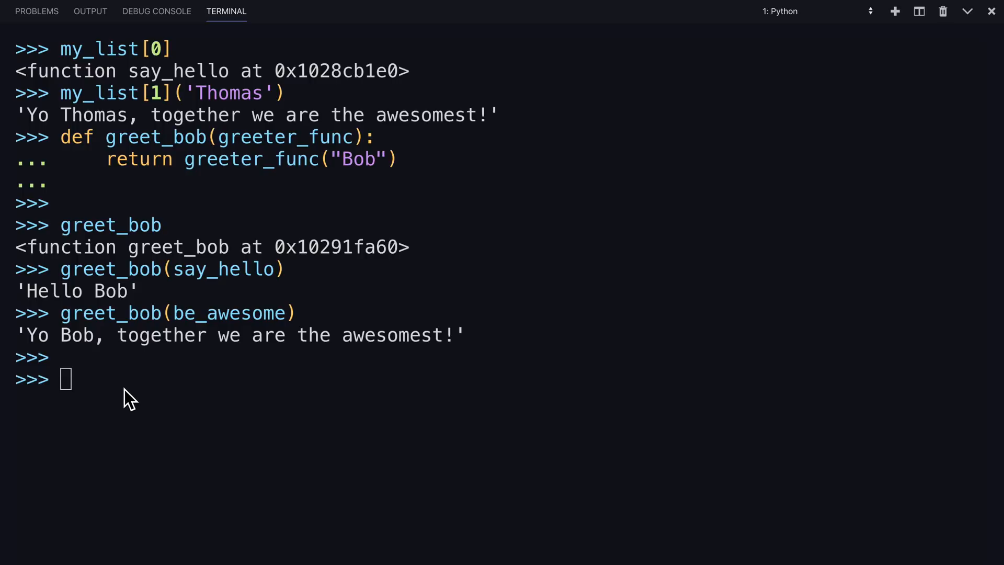